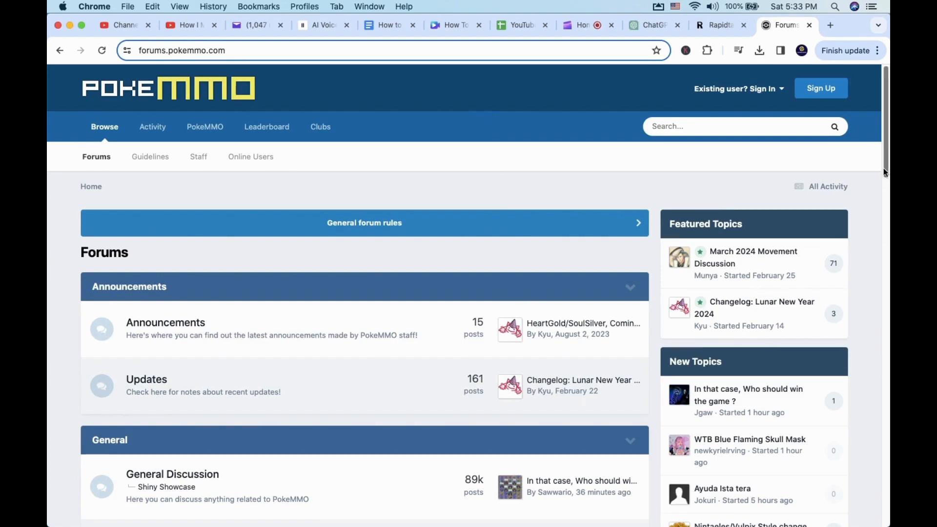
# Enter the Client Customization board and scroll through its first page of topics to the page links
pyautogui.scroll(-3)
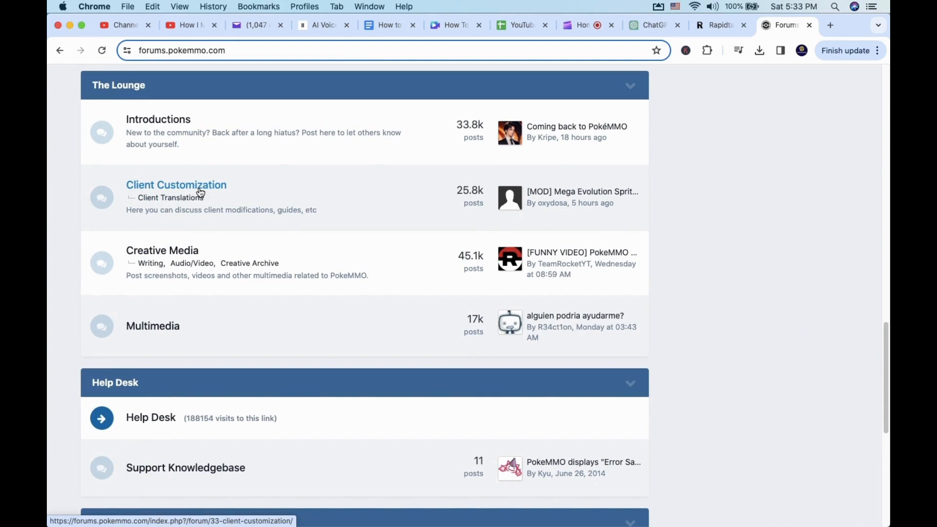
pyautogui.click(176, 185)
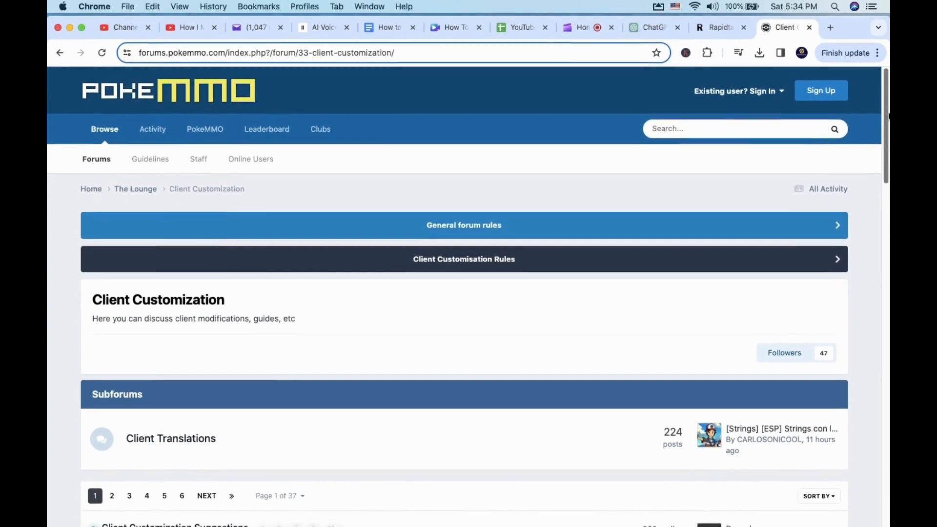
pyautogui.scroll(-3)
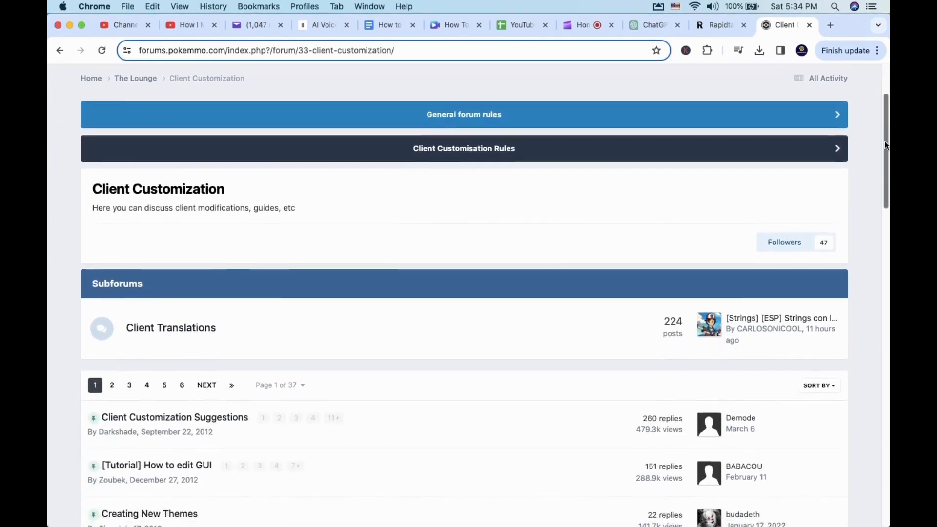
pyautogui.scroll(-3)
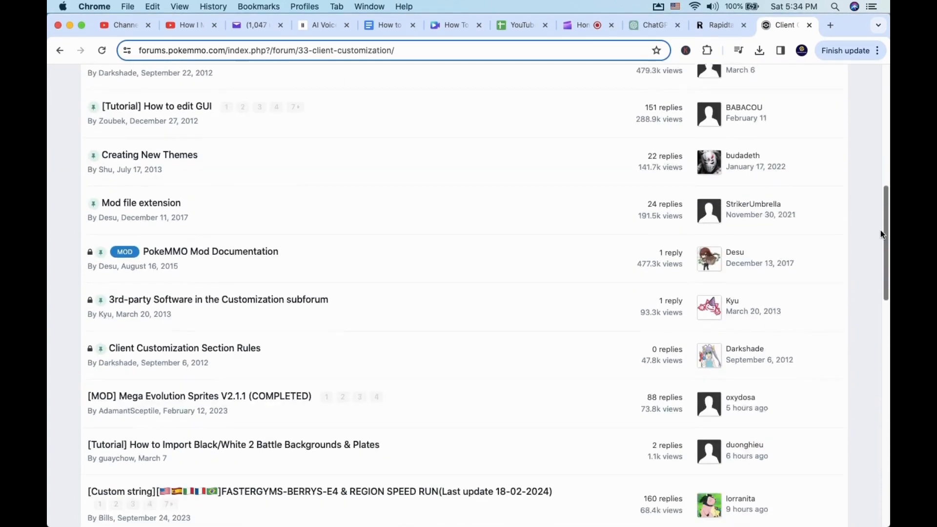
pyautogui.scroll(-3)
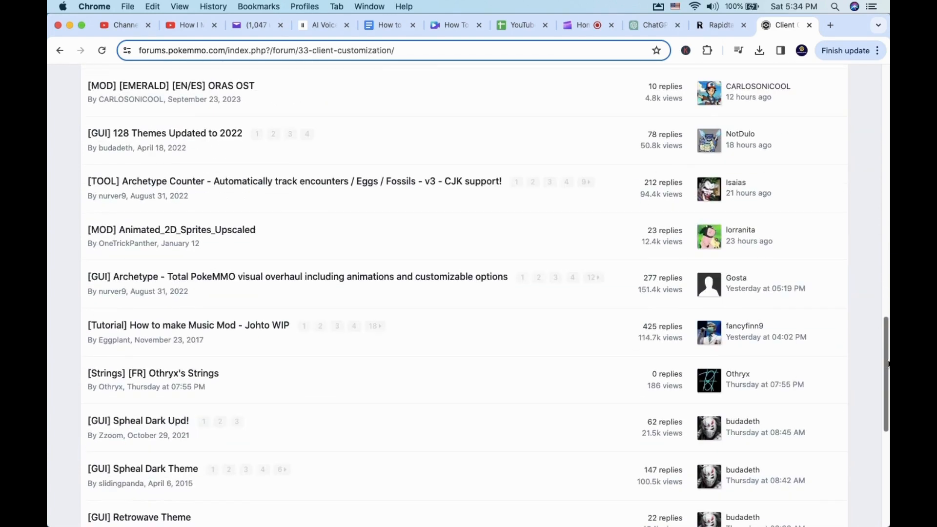
pyautogui.scroll(-3)
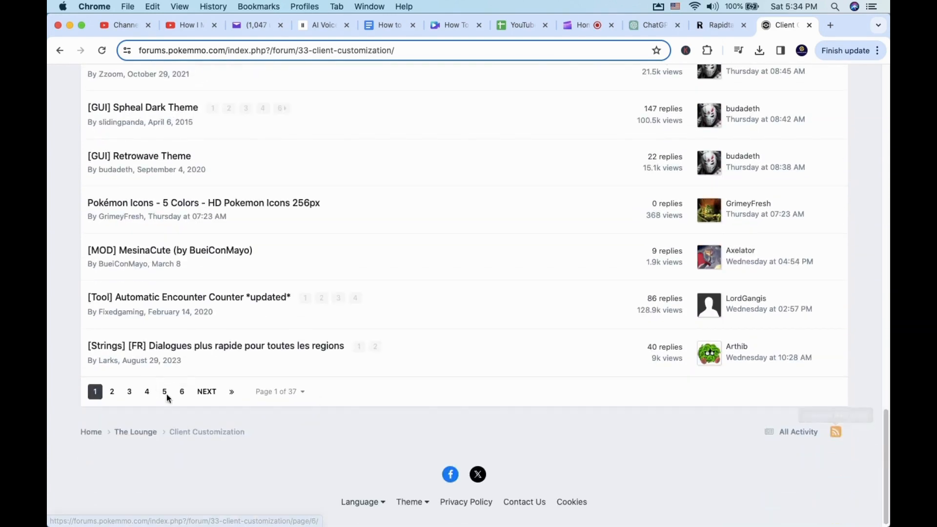
# Open the '[MOD] HD Battle Sprites' topic on page 2 and scroll to its Download 0.9.10 links
pyautogui.click(112, 392)
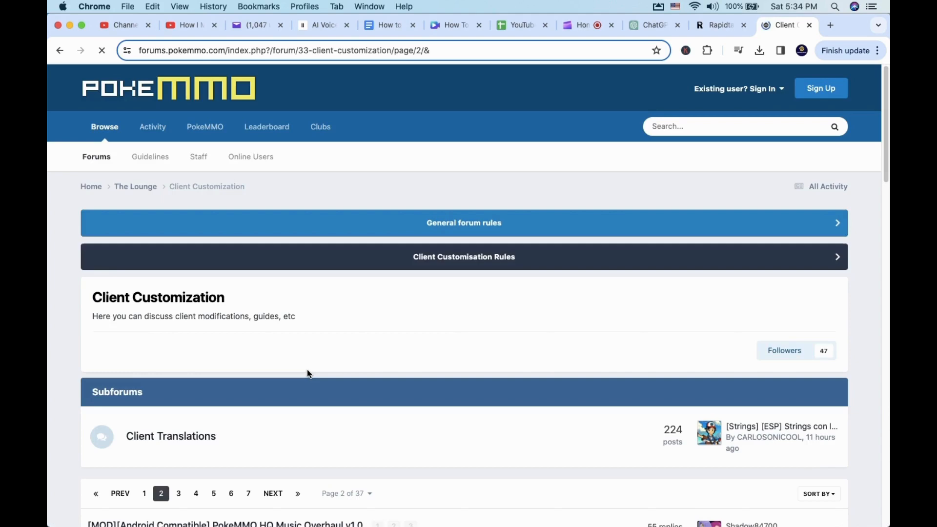
pyautogui.scroll(-3)
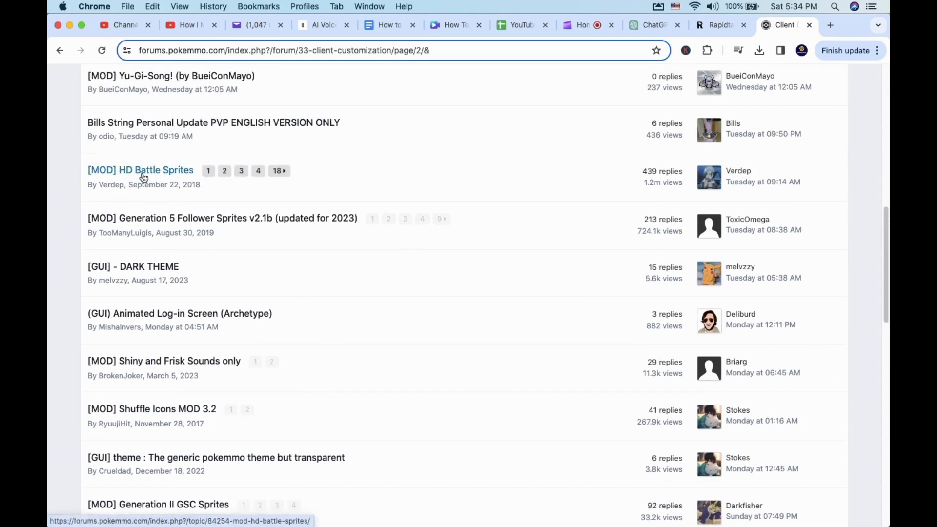
pyautogui.click(140, 170)
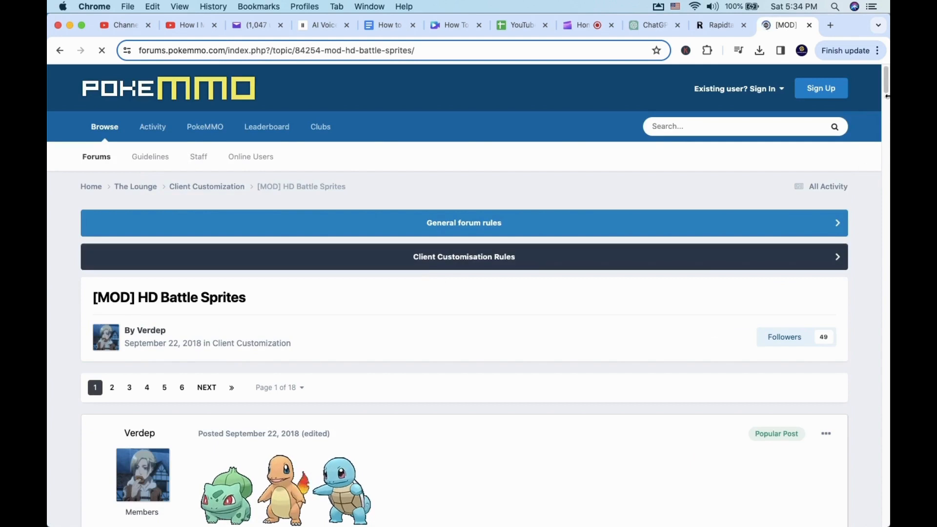
pyautogui.scroll(-3)
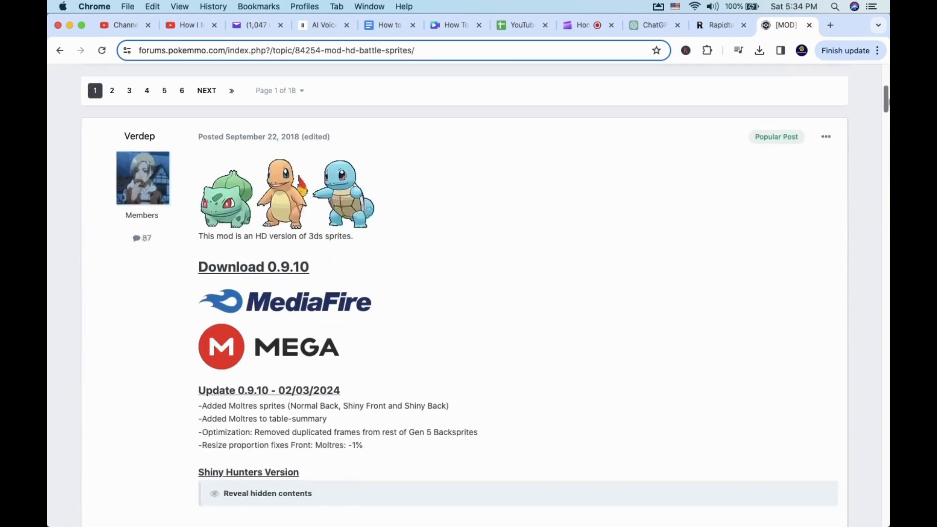
pyautogui.scroll(-3)
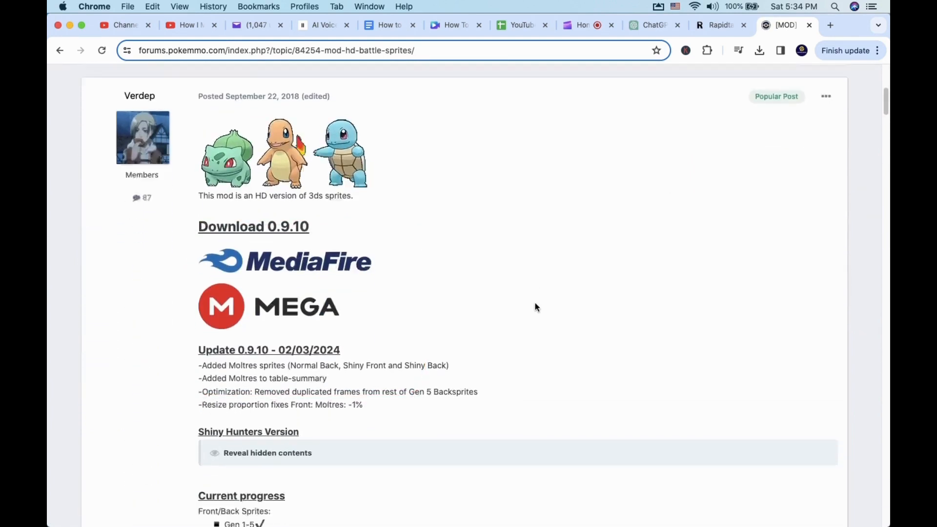
pyautogui.scroll(-3)
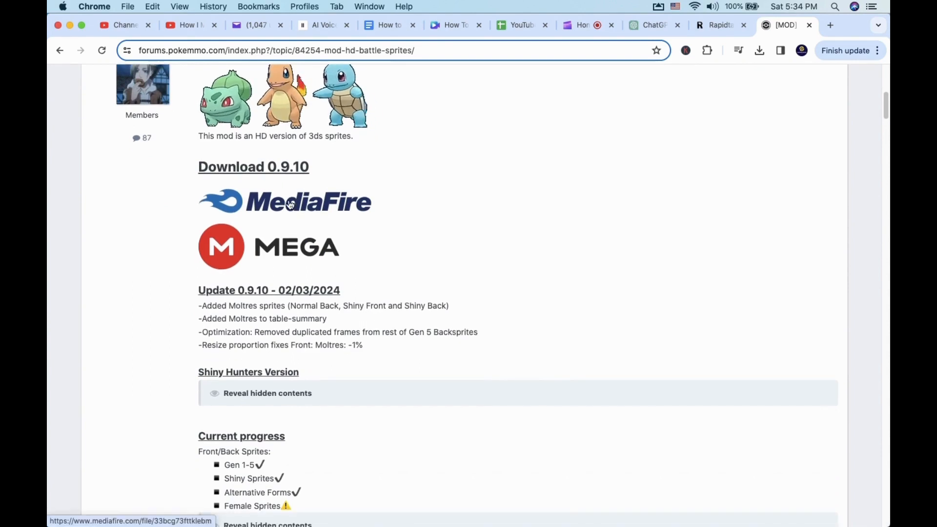
# Download HD Battle Sprites.mod (1.79GB) via the MediaFire link and check the download progress
pyautogui.click(285, 202)
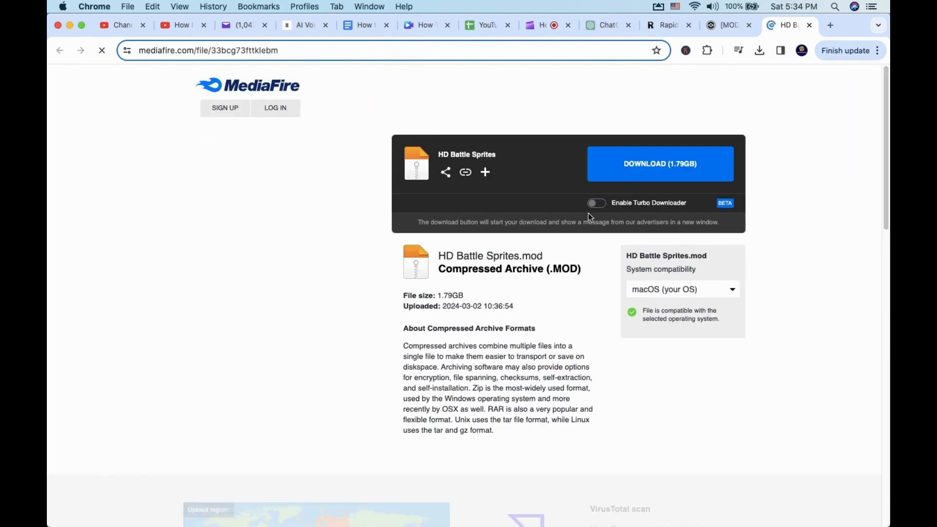
pyautogui.click(659, 164)
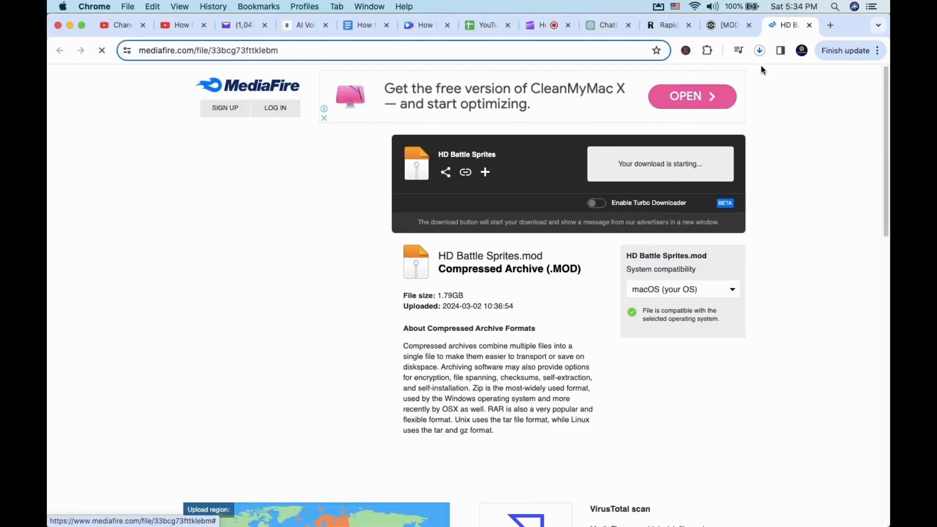
pyautogui.click(759, 50)
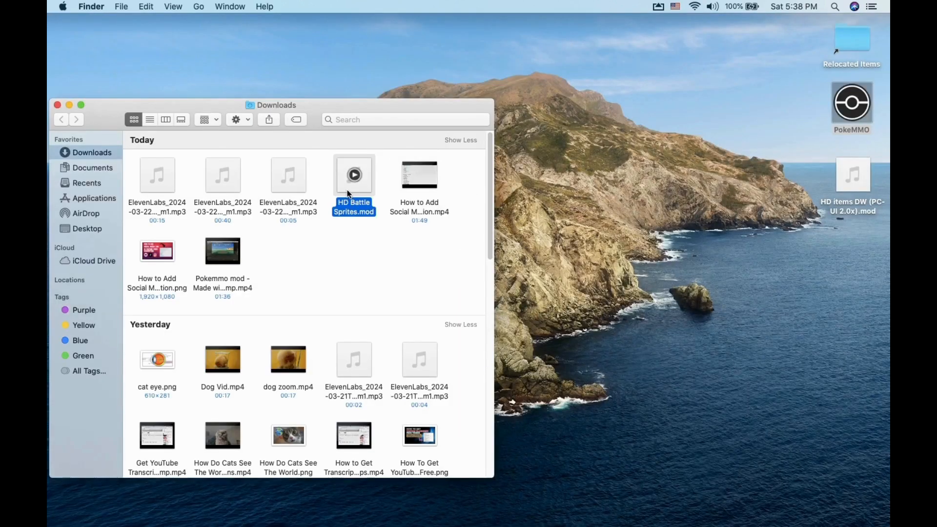
# Move HD Battle Sprites.mod to the desktop and browse to pokemmo-client-live/data/mods
pyautogui.moveTo(354, 175); pyautogui.dragTo(845, 247)
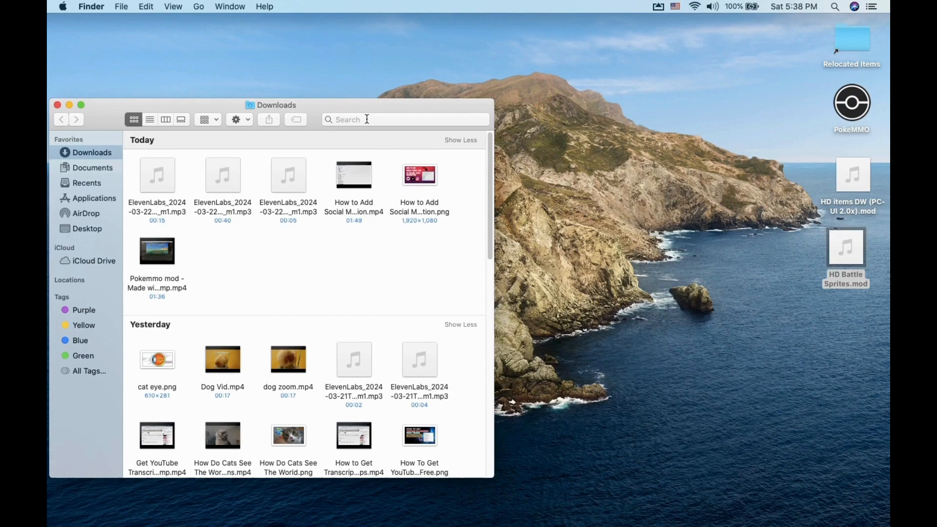
pyautogui.write('pokemmo')
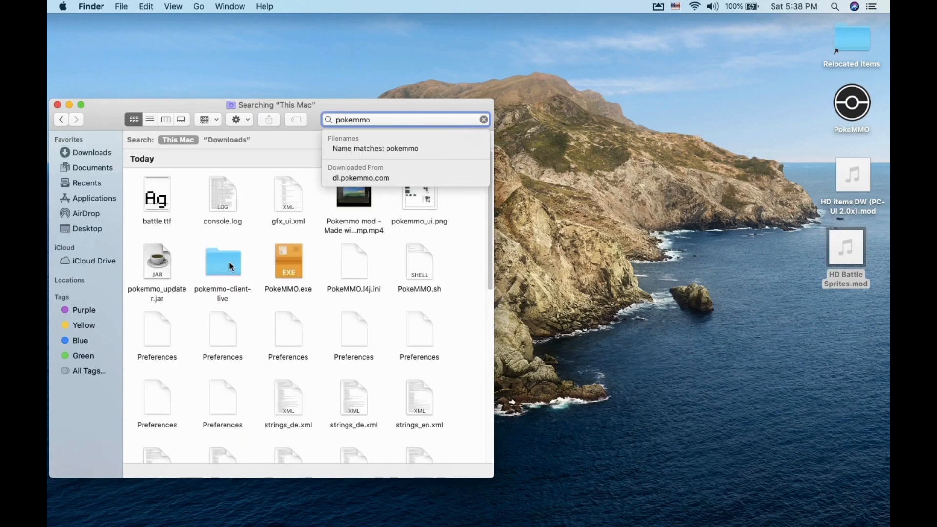
pyautogui.doubleClick(222, 261)
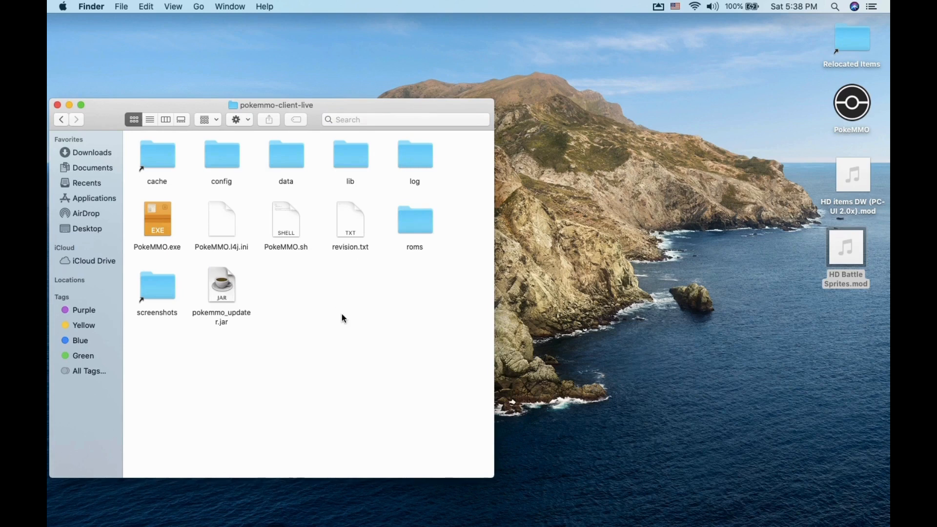
pyautogui.click(285, 154)
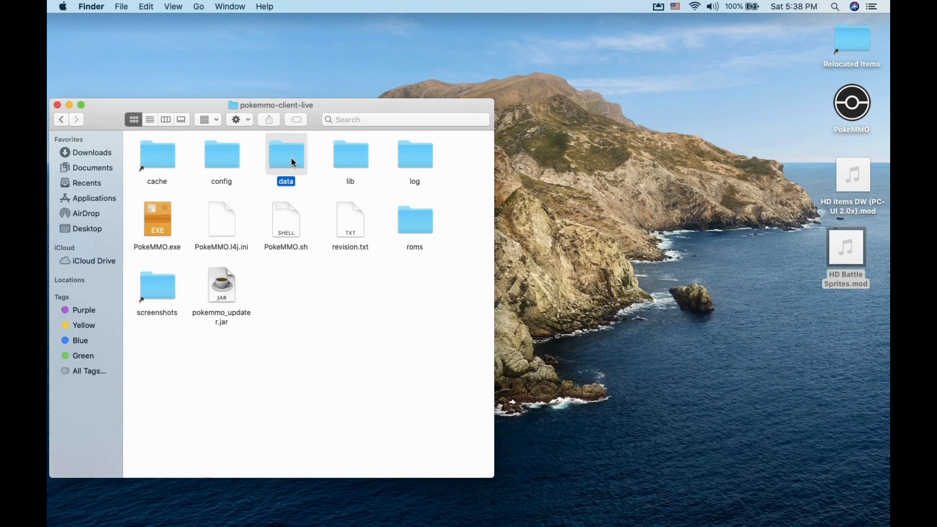
pyautogui.doubleClick(285, 154)
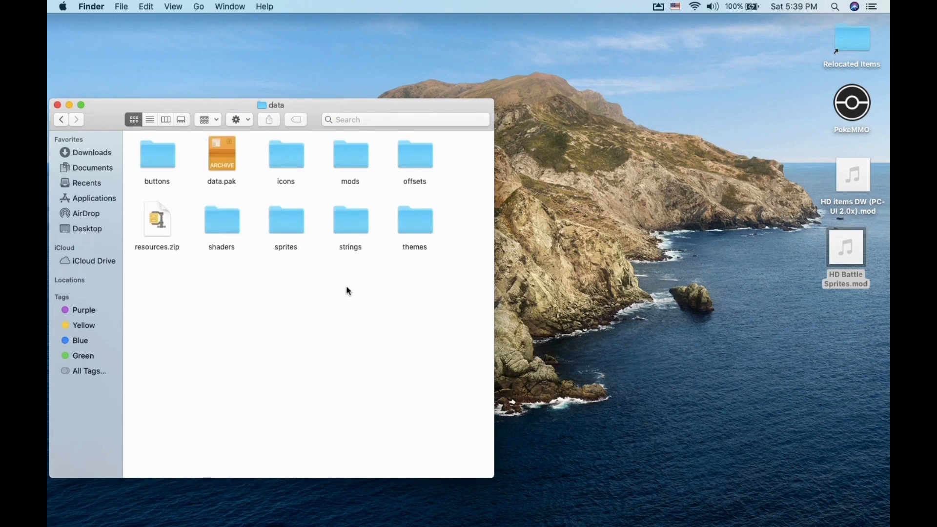
pyautogui.doubleClick(350, 154)
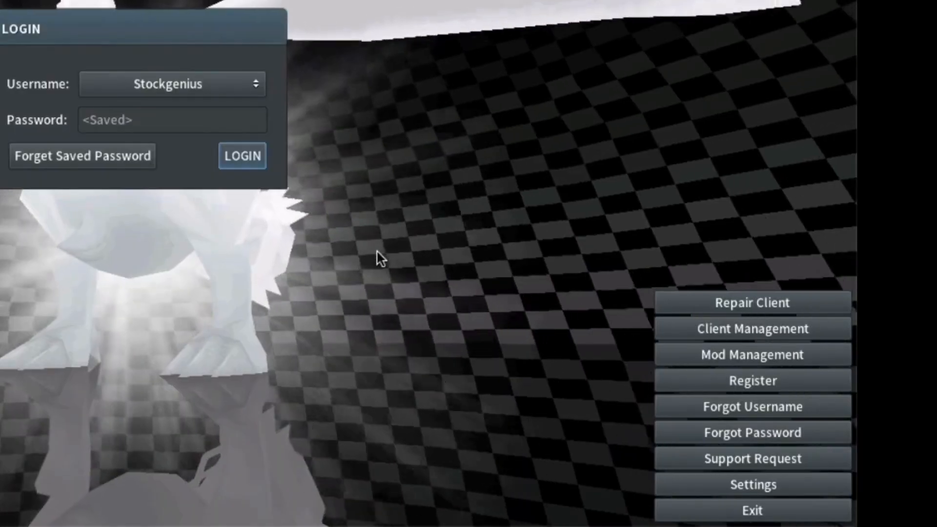
# In Mod Management, toggle HD Battle Sprites off and back on, then save
pyautogui.click(752, 354)
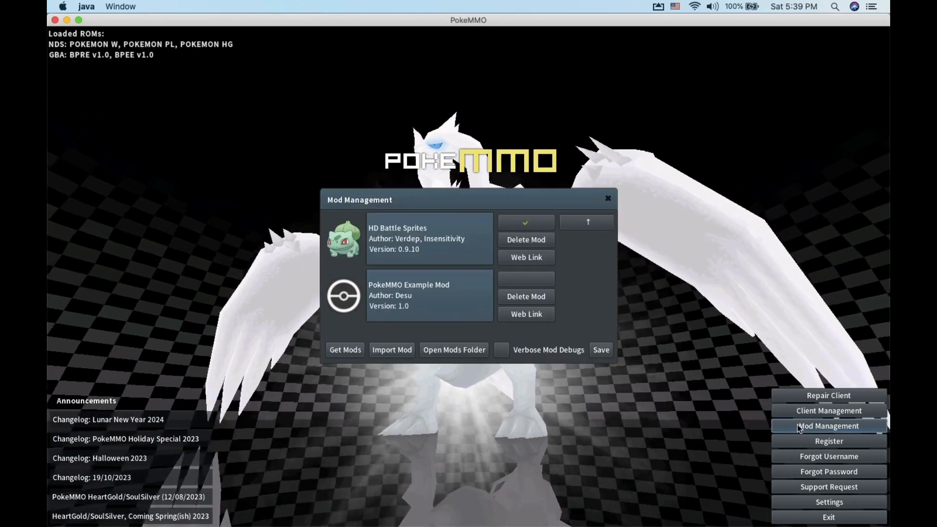
pyautogui.click(524, 223)
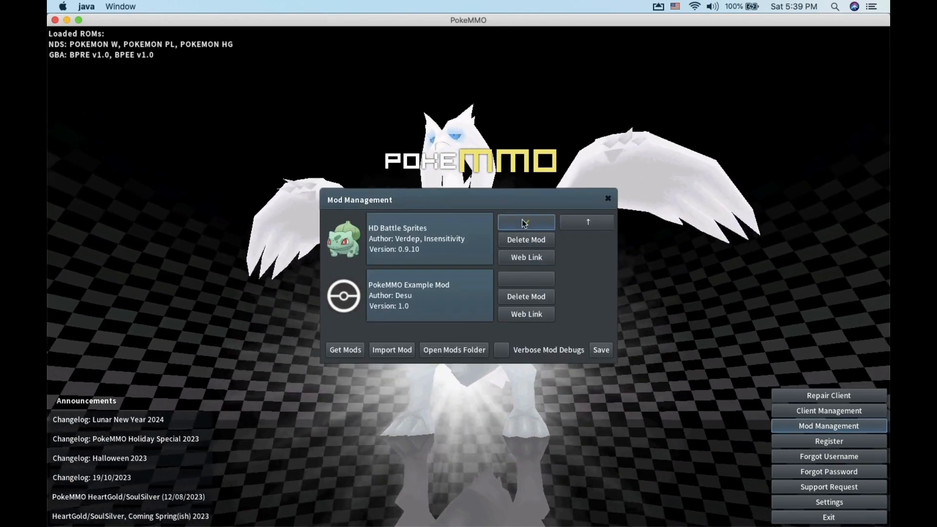
pyautogui.click(525, 223)
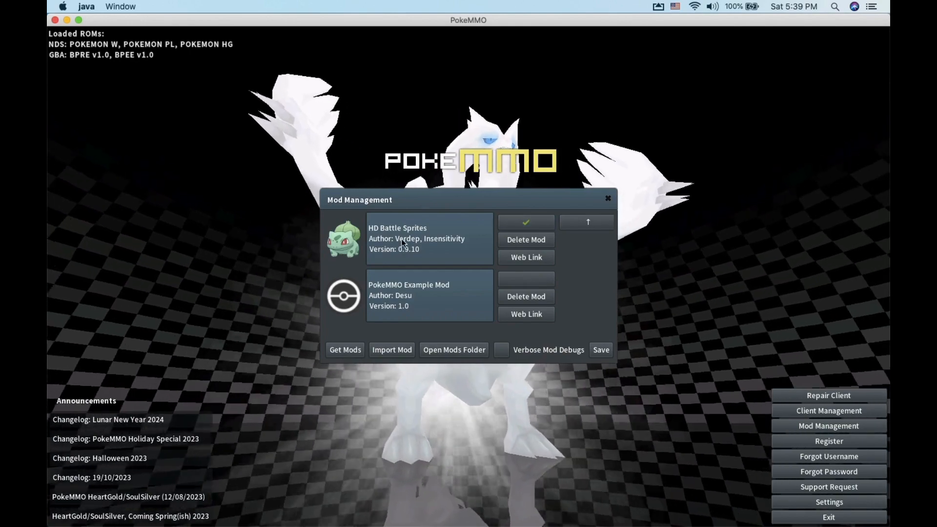
pyautogui.click(608, 198)
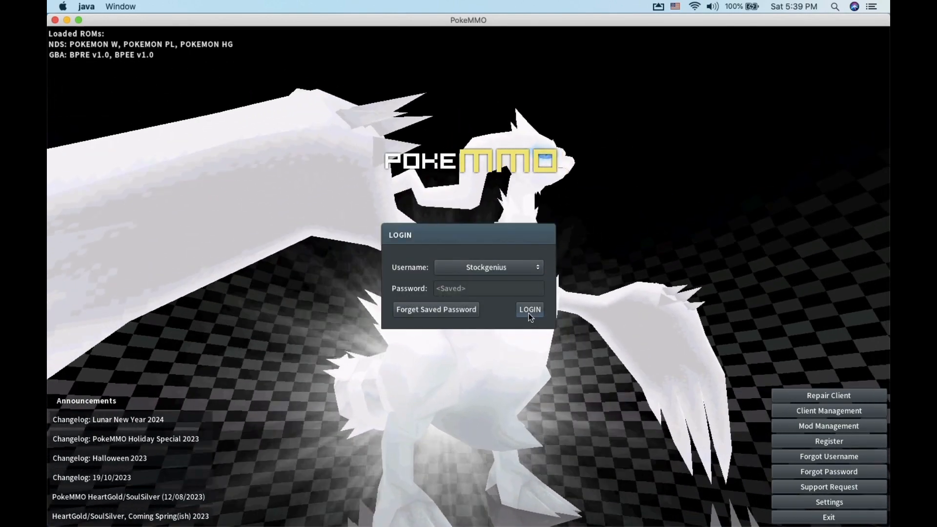
# Log in with the saved account and join the Live server
pyautogui.click(528, 309)
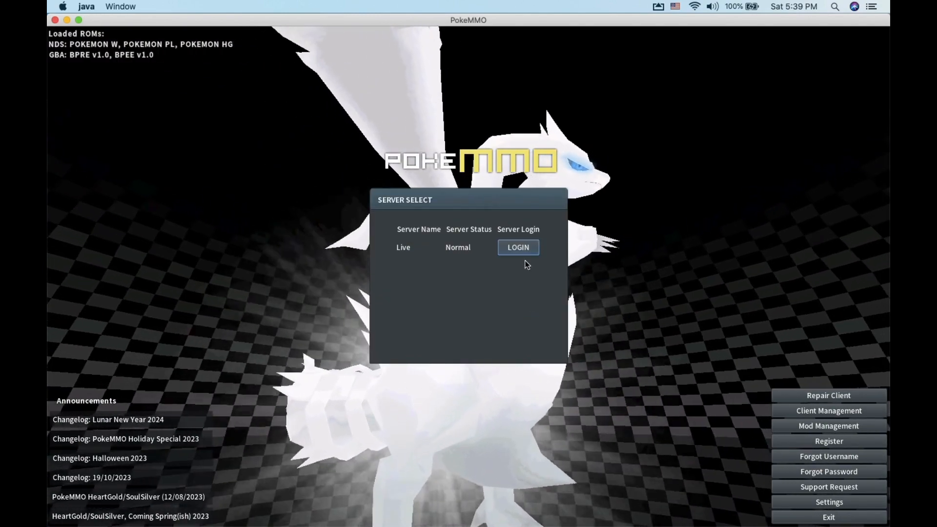
pyautogui.click(518, 247)
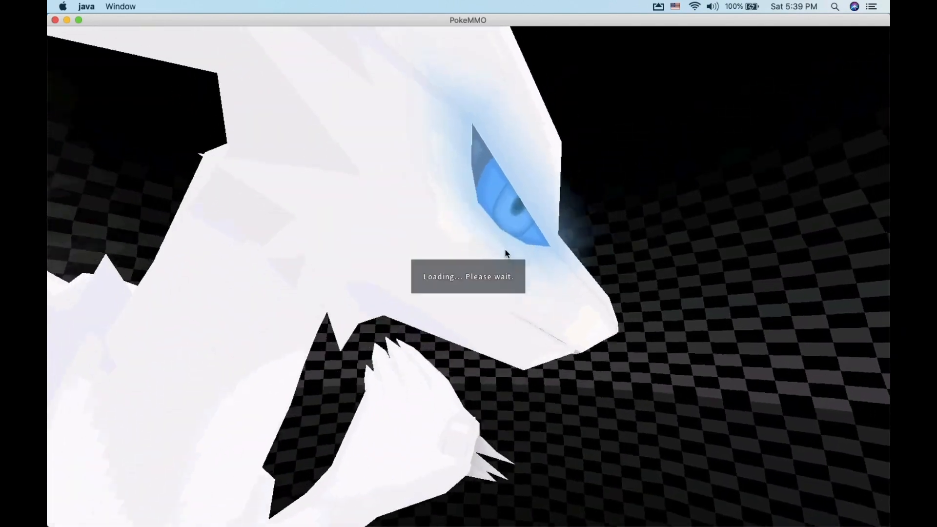